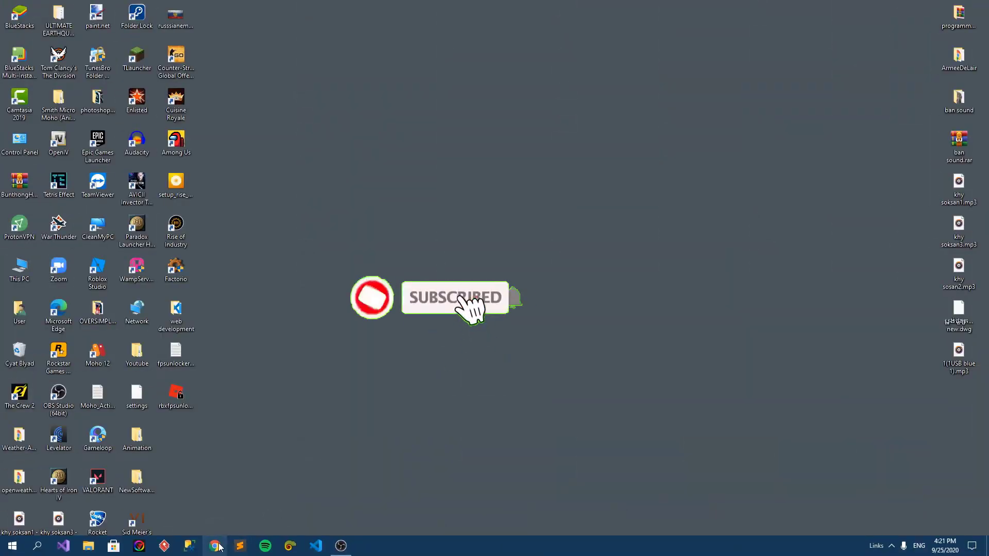
Step: Launch Chrome and search Google for 'roblox fps unlocker'
click(215, 545)
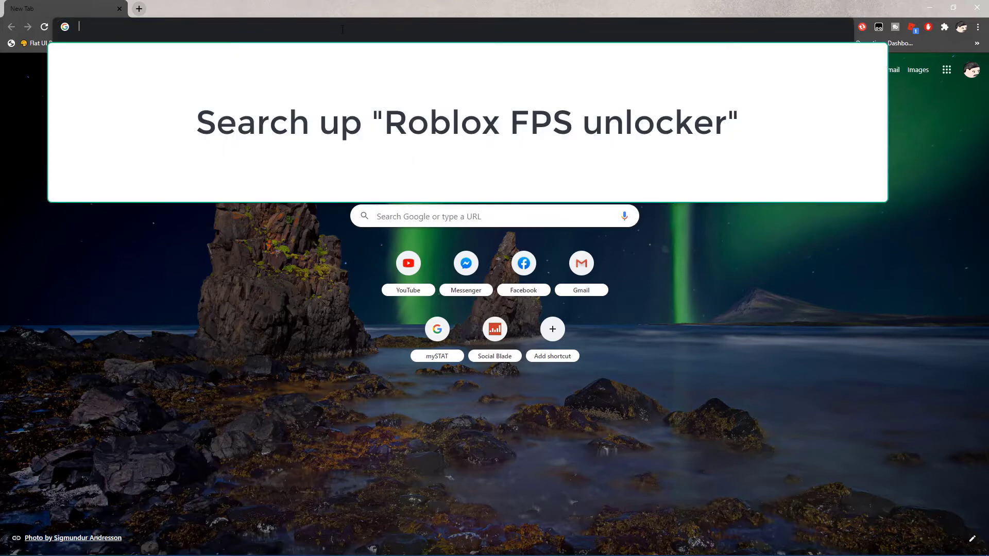
text(roblox g)
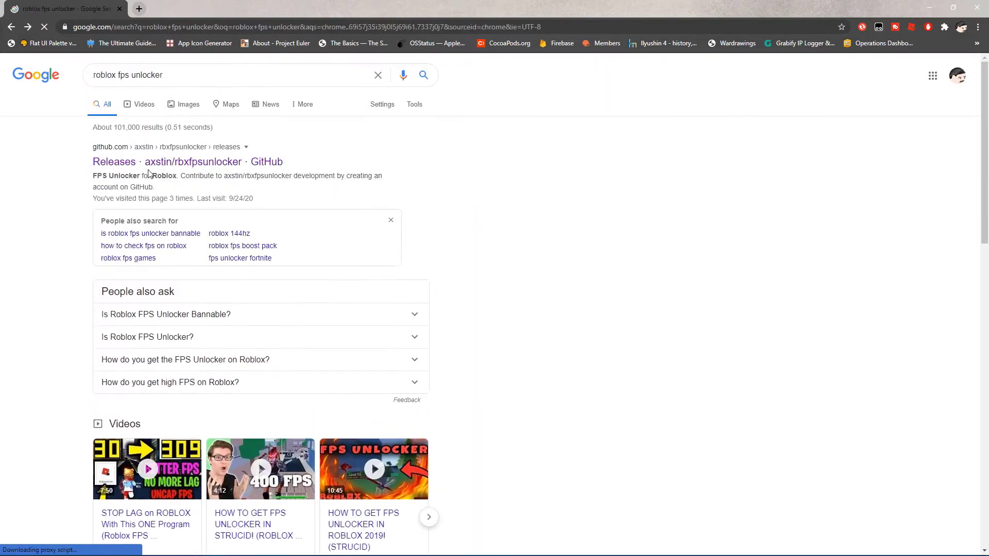
Step: From the axstin/rbxfpsunlocker releases page, download the 64-bit build of version 4.3.0
click(194, 162)
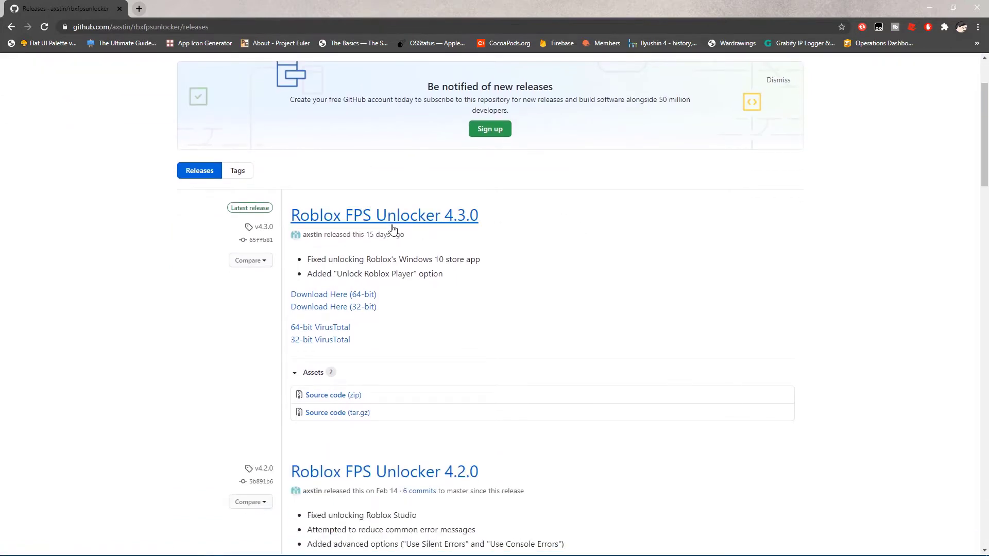
mouse_move(383, 216)
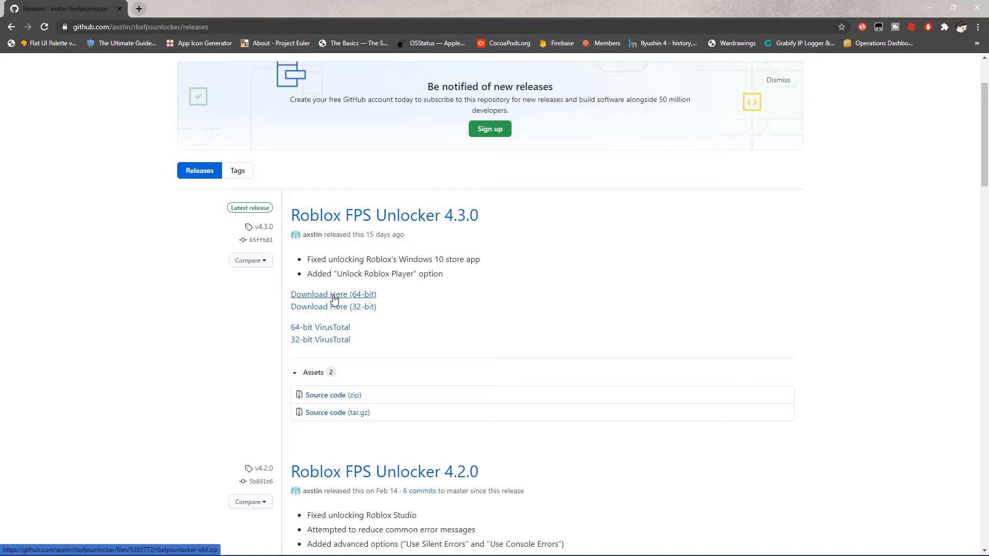
mouse_move(543, 372)
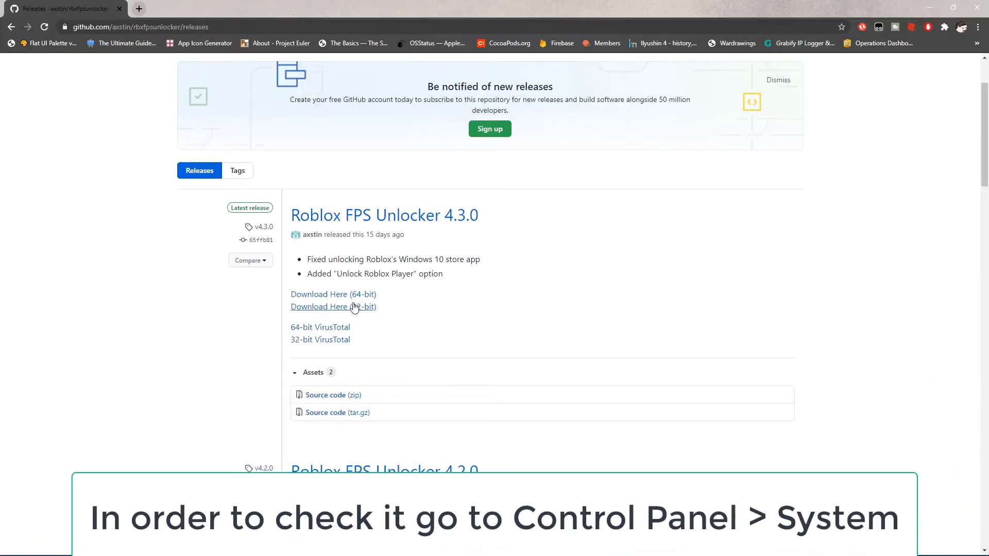
click(333, 307)
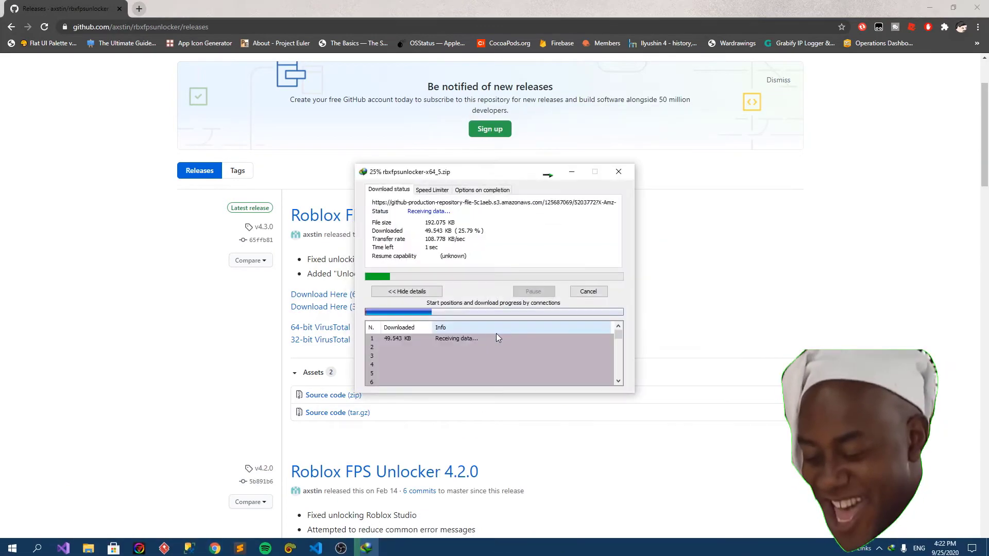
click(617, 172)
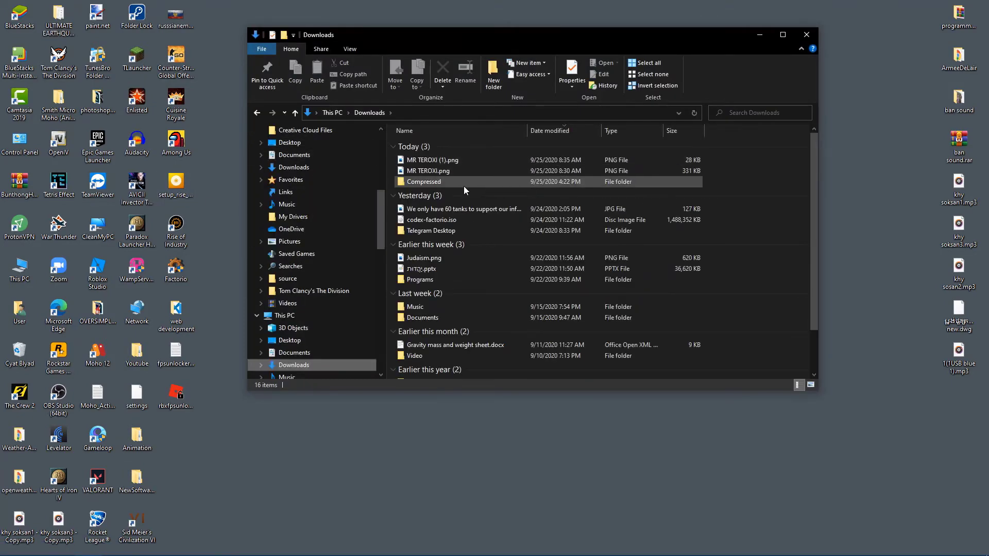
Step: In Downloads' Compressed folder, open the newest rbxfpsunlocker-x64_5.zip in WinRAR
double_click(424, 181)
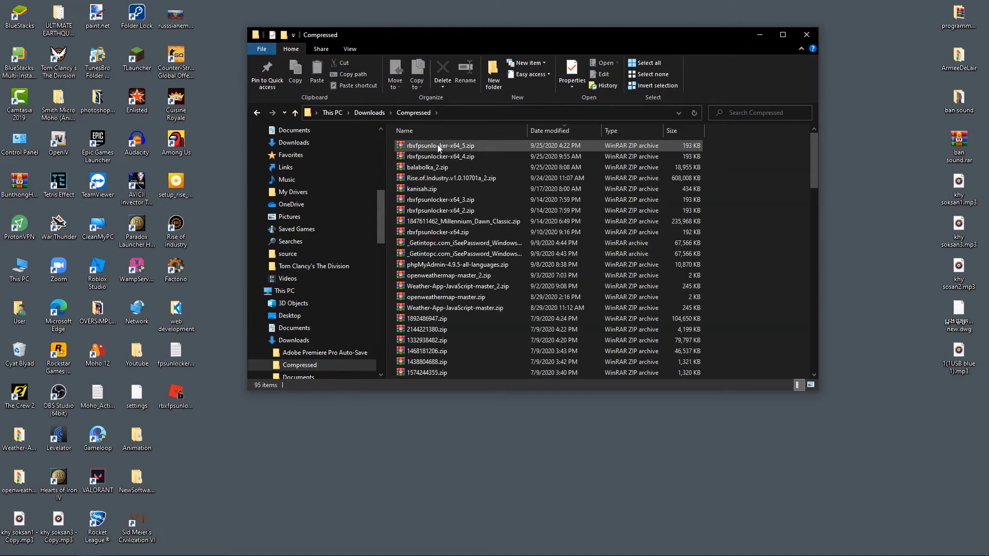
click(439, 145)
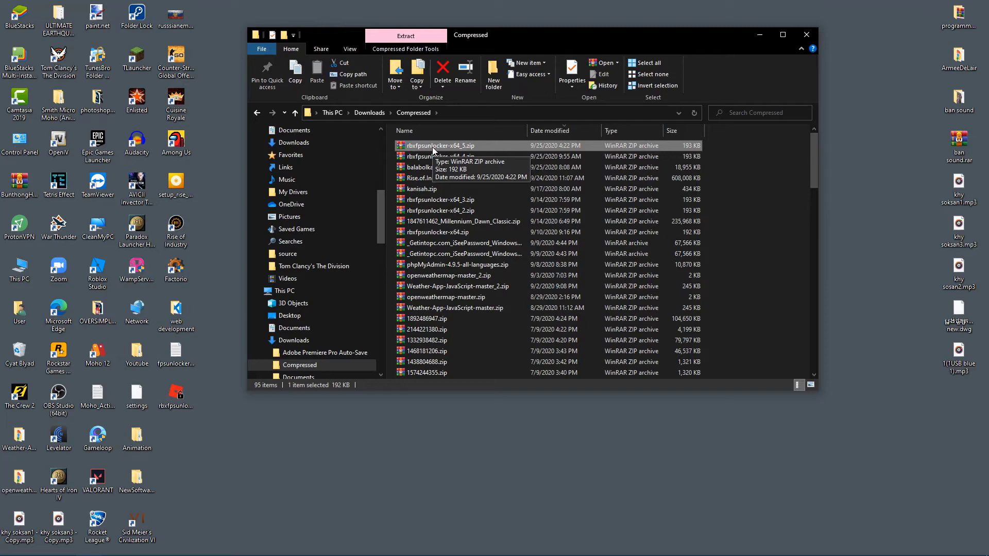
double_click(440, 146)
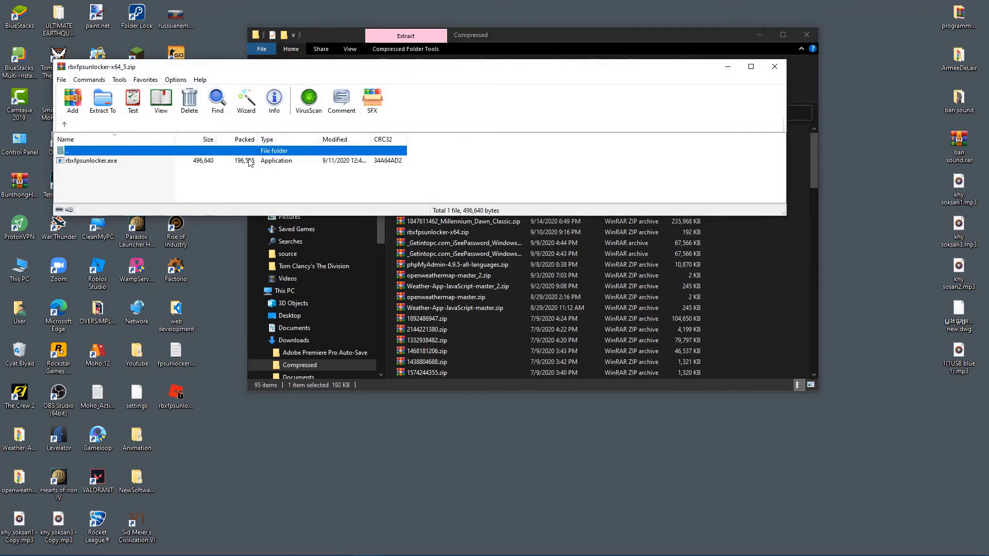
Step: Extract rbxfpsunlocker.exe onto the desktop, replacing the older copy there
click(91, 161)
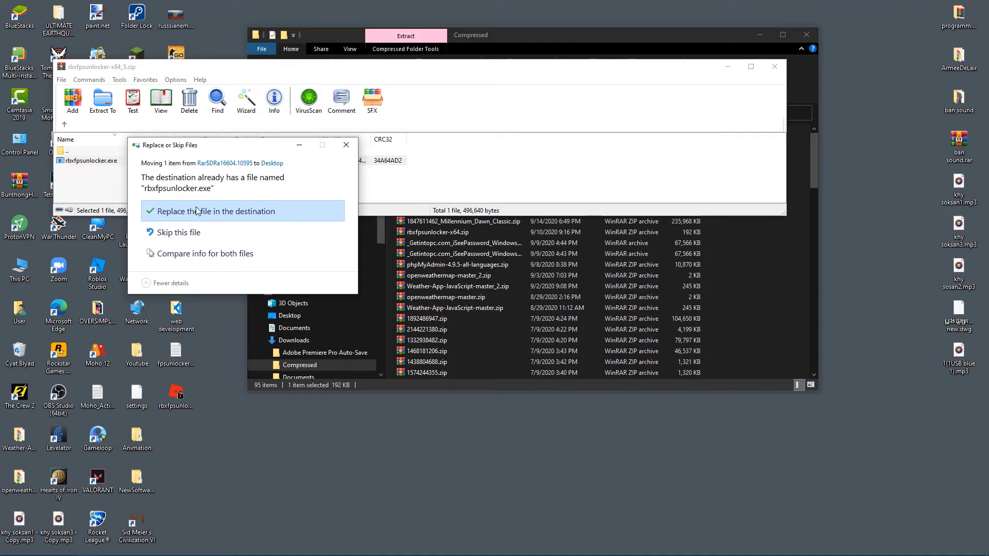
click(217, 211)
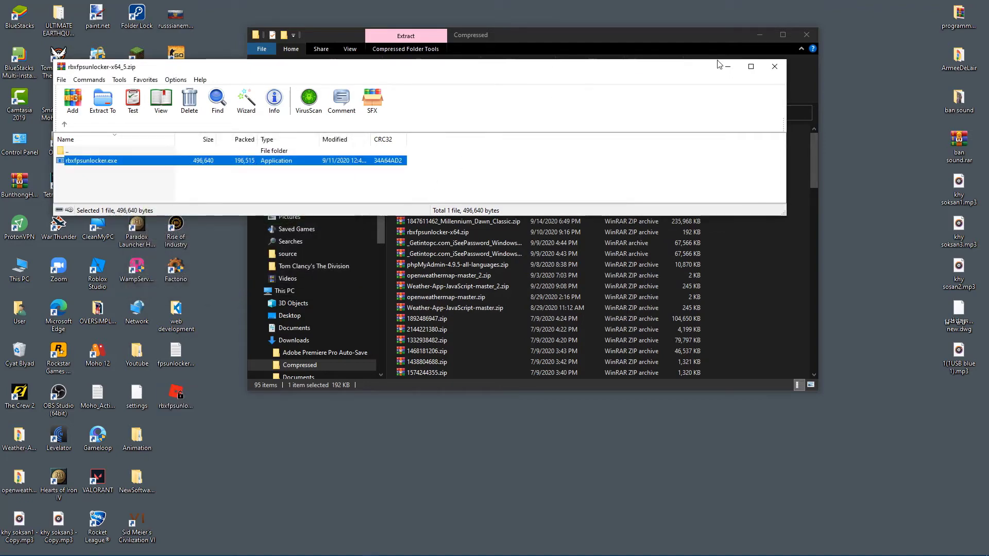
right_click(664, 163)
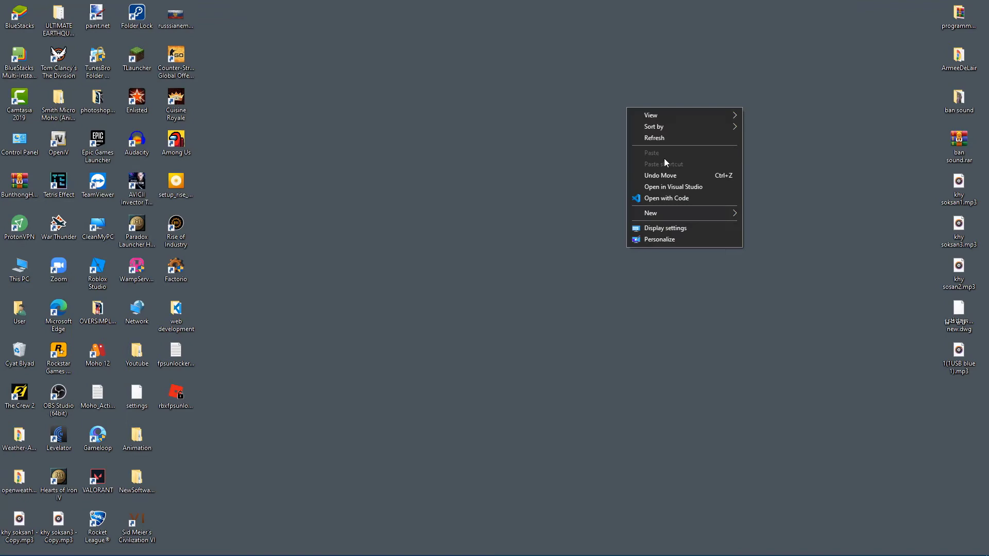
Step: Refresh the desktop and run rbxfpsunlocker.exe so it starts and checks for updates
click(176, 392)
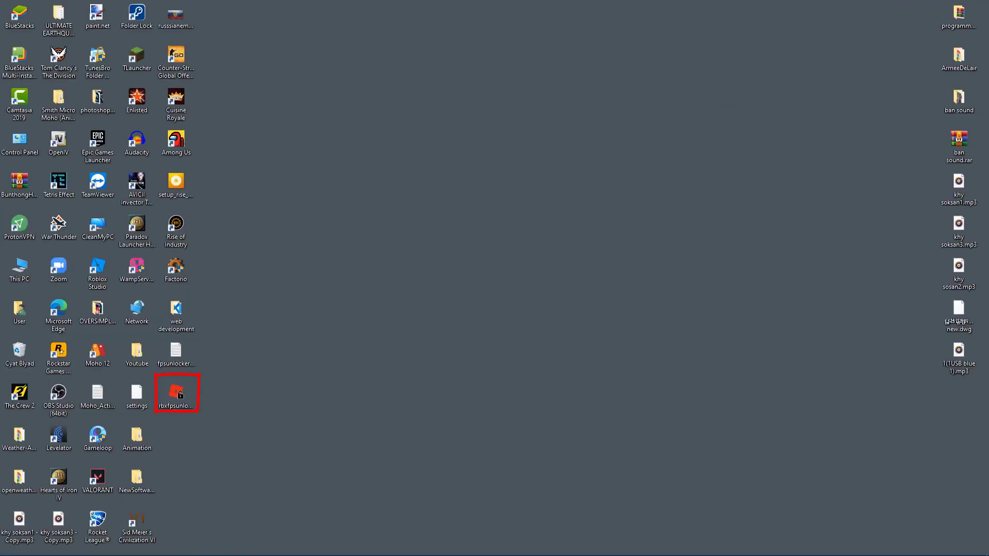
mouse_move(176, 391)
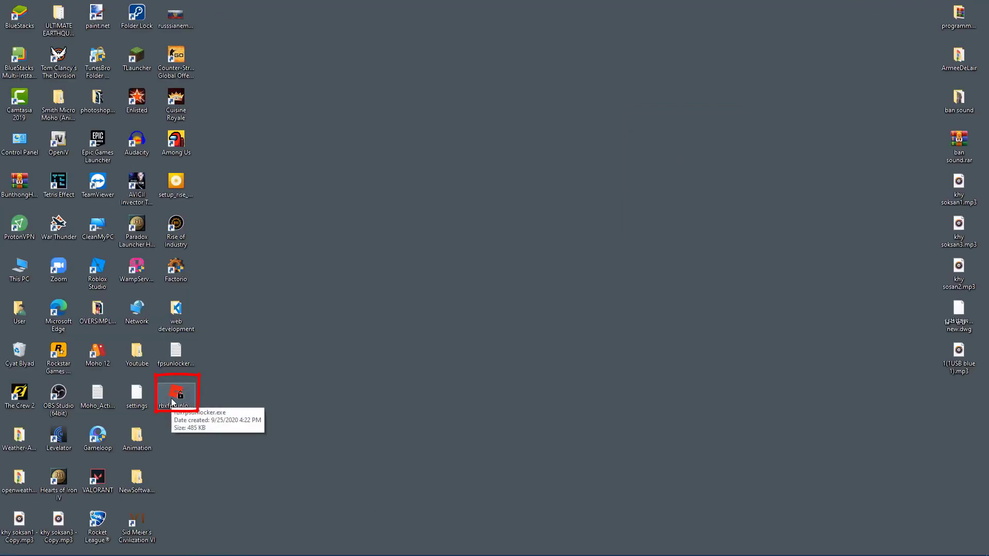
double_click(177, 391)
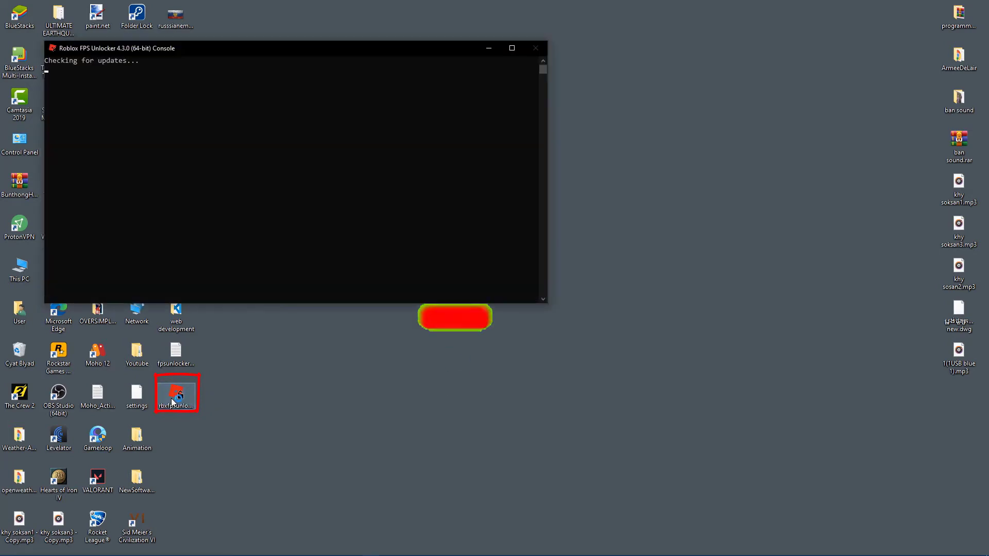
click(536, 48)
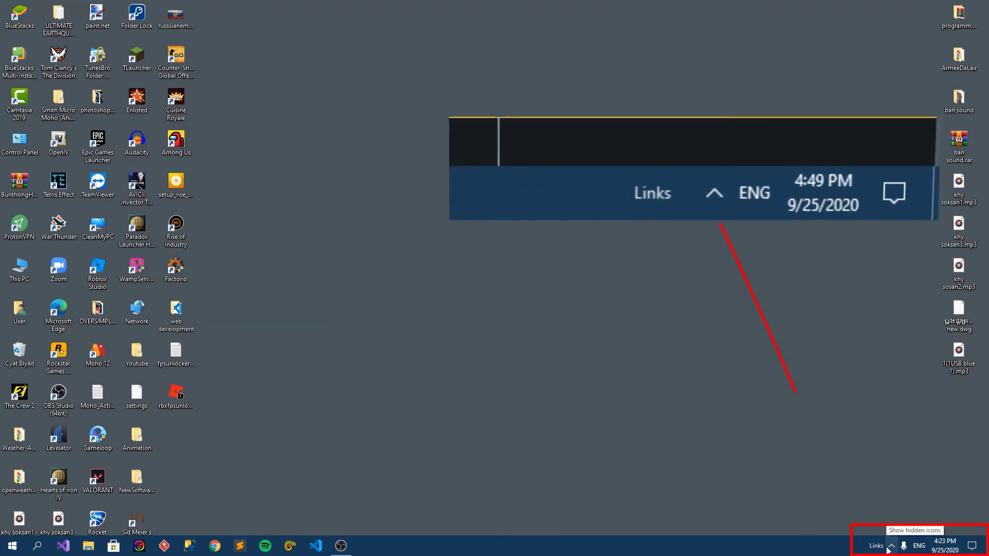
Step: Reveal the hidden tray icons to reach the unlocker's FPS Cap menu (None to 240)
click(890, 546)
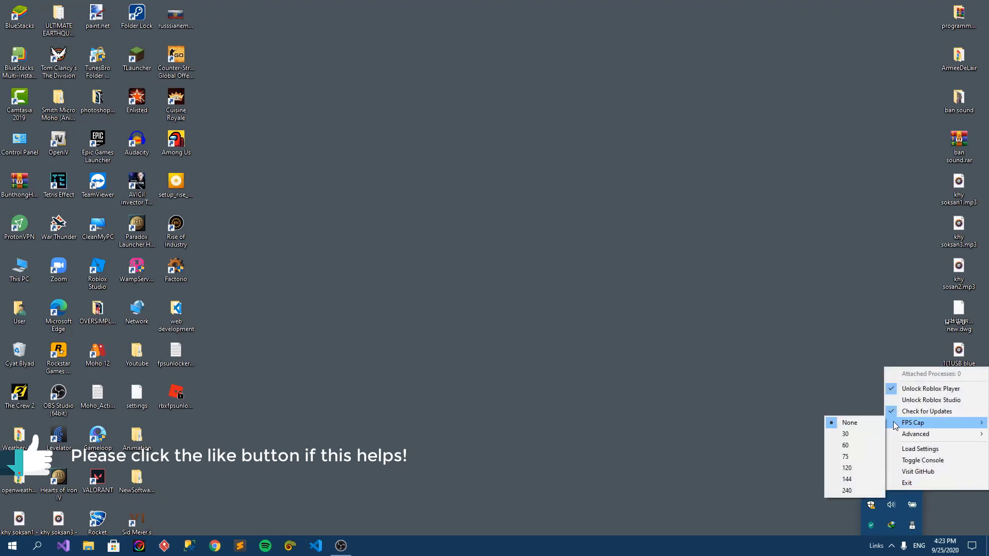
mouse_move(844, 434)
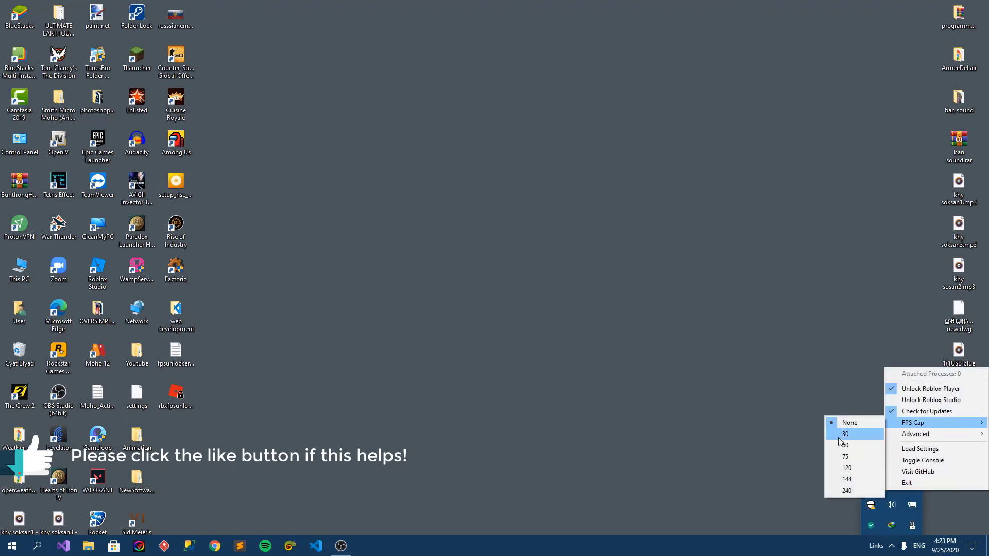
mouse_move(846, 445)
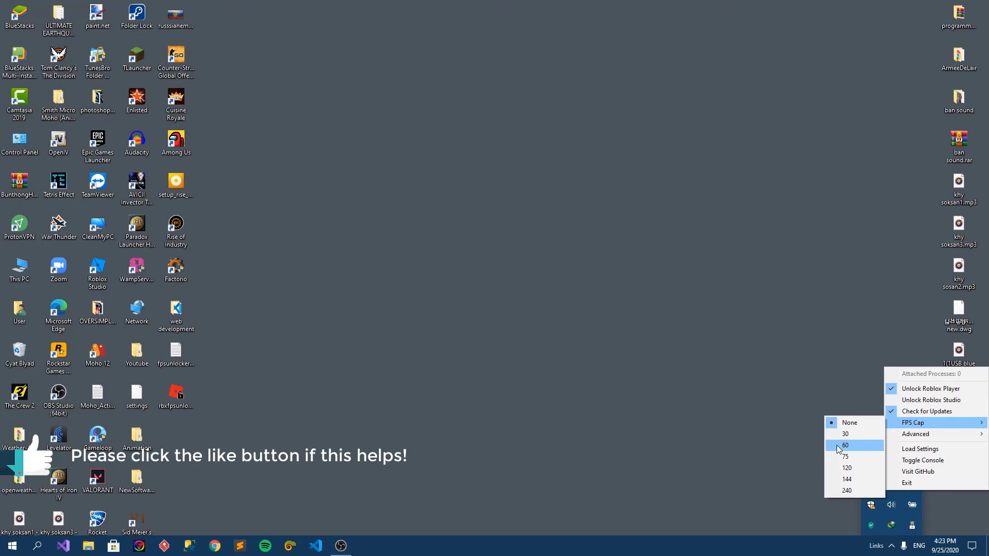
mouse_move(846, 491)
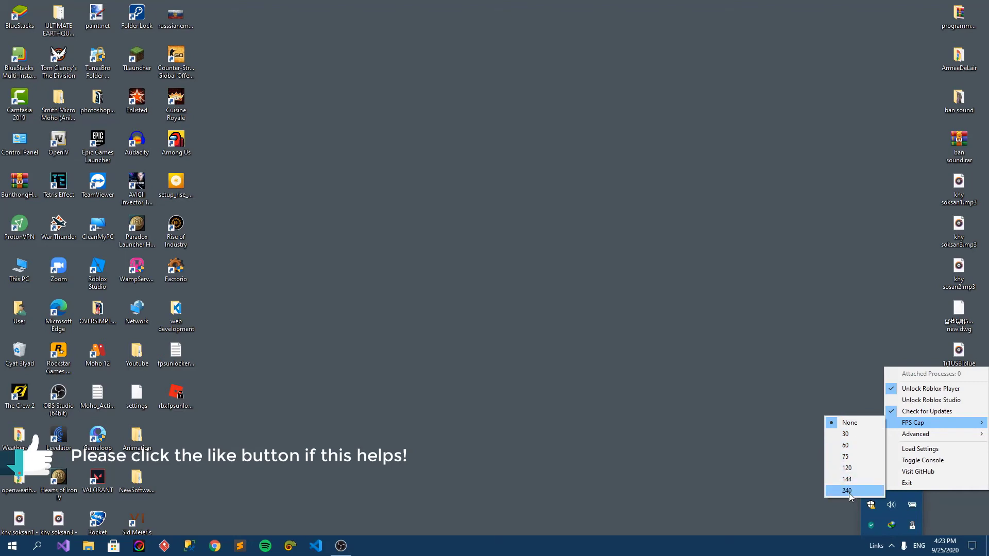